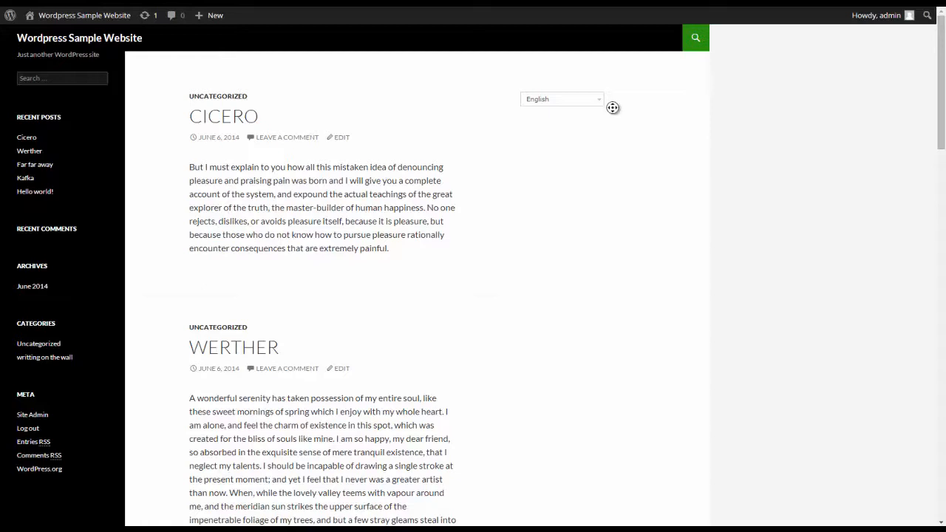
Step: Preview the public site in Spanish via the language switcher, then return it to English
scroll("down", 3)
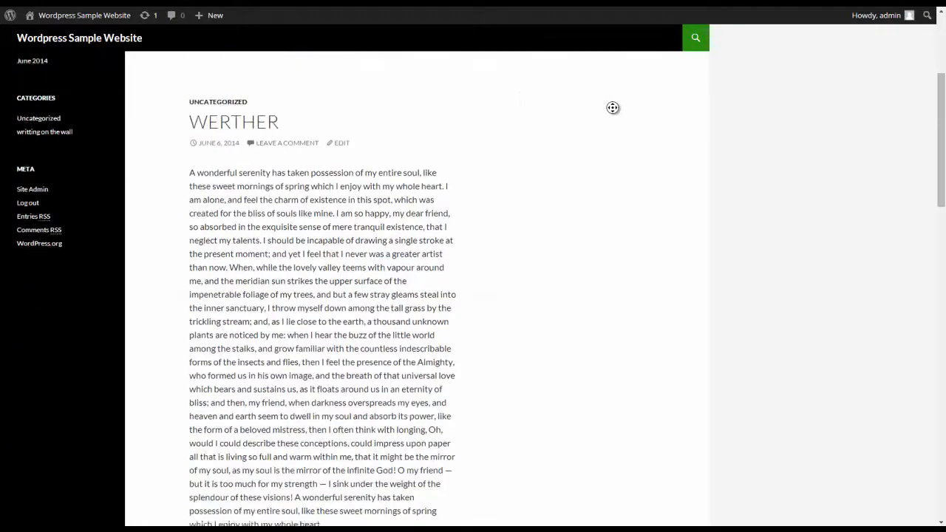
scroll("down", 3)
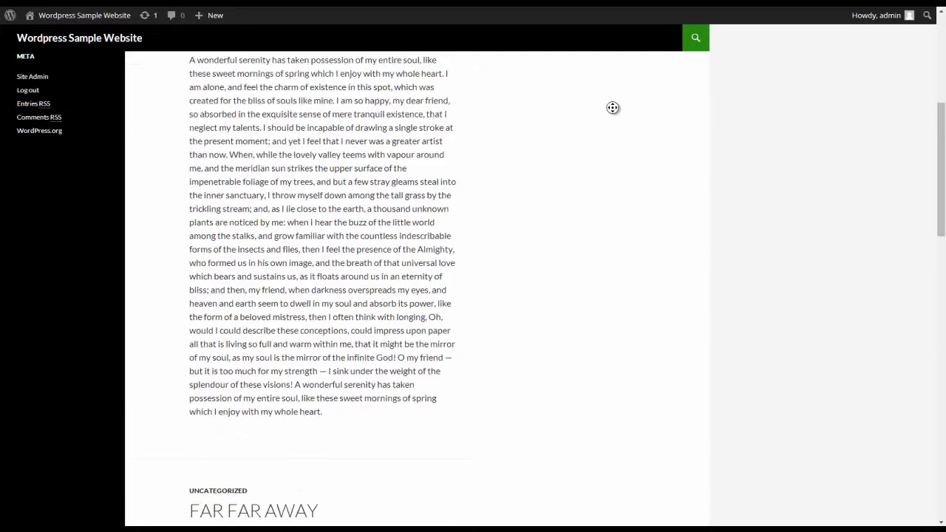
scroll("up", 3)
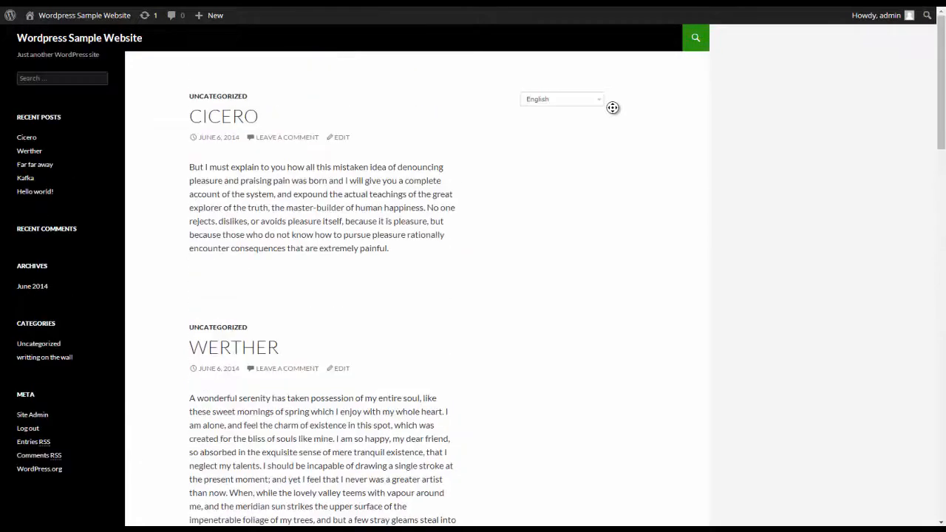
mouse_move(615, 110)
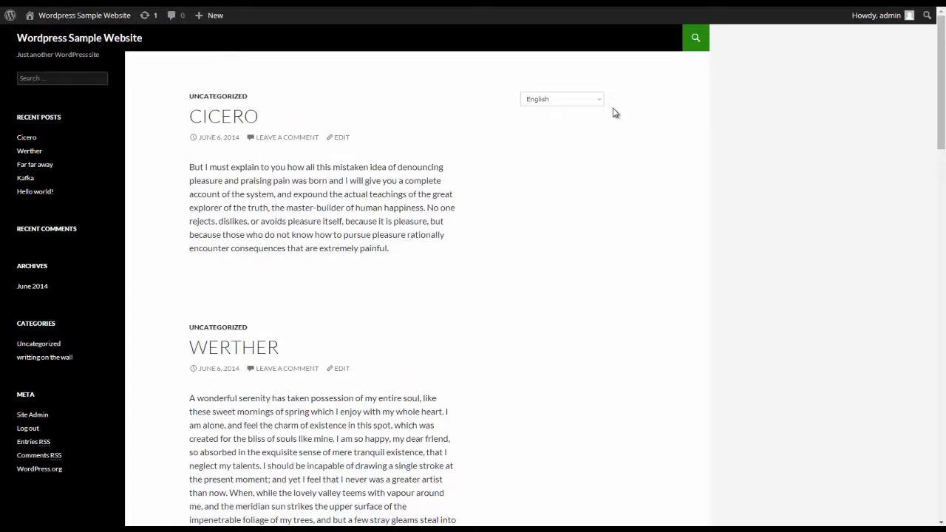
left_click(561, 97)
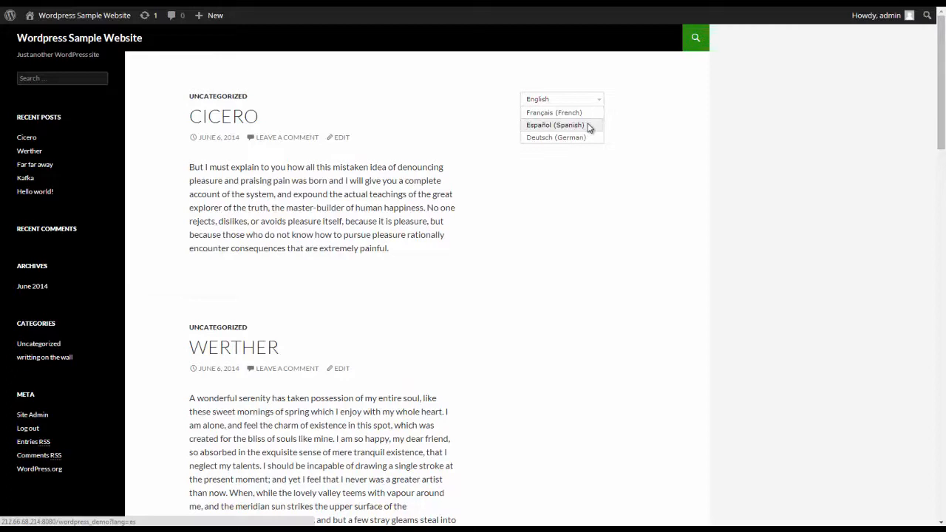
left_click(554, 124)
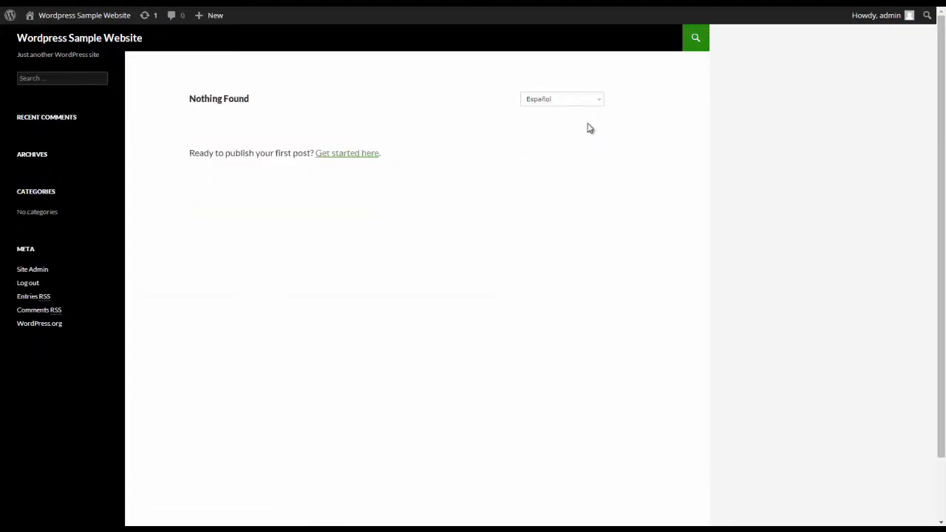
left_click(561, 97)
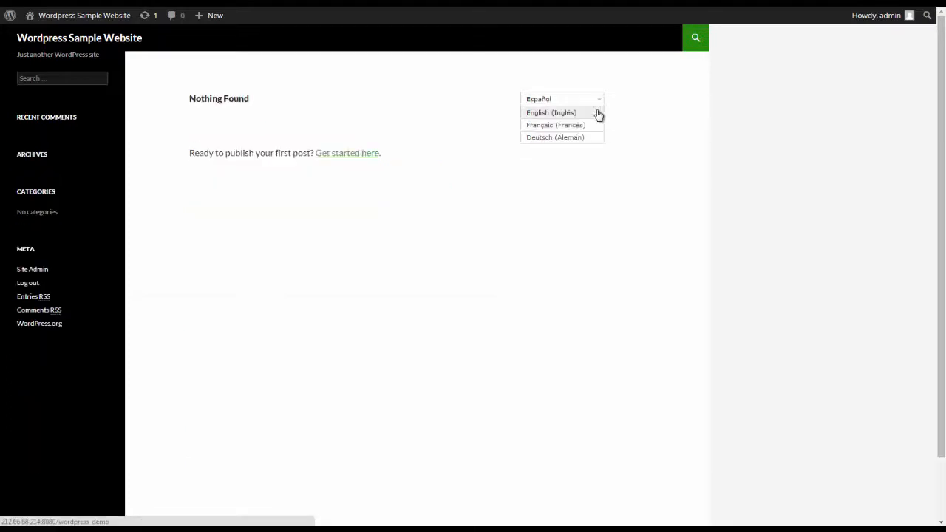
left_click(552, 113)
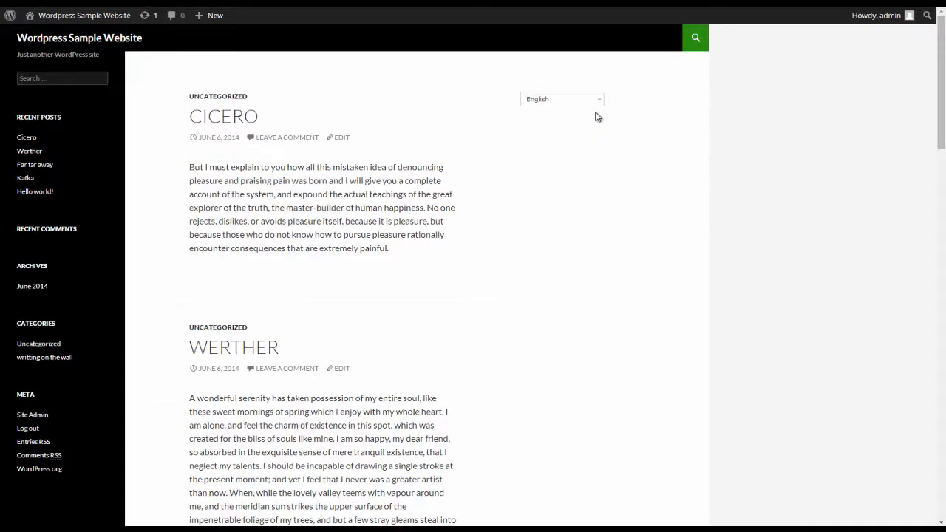
mouse_move(180, 342)
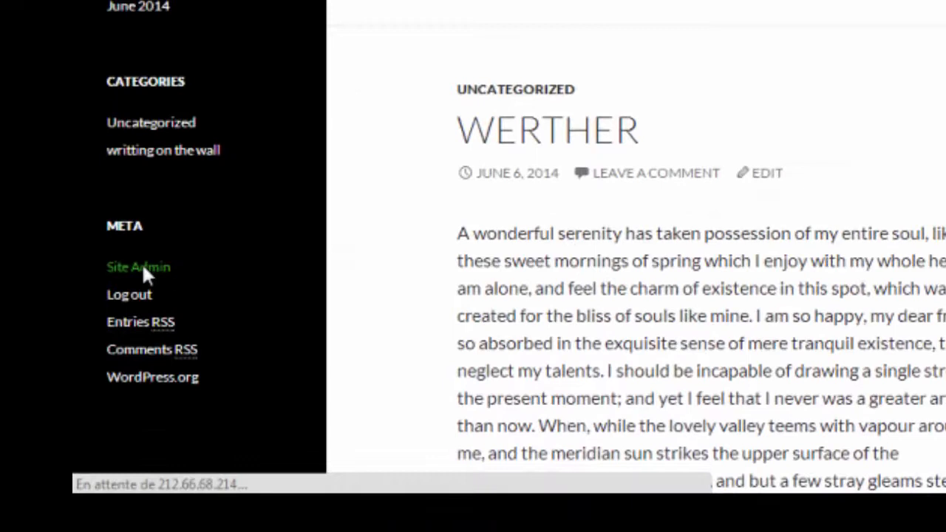
Step: Enter the site admin and go to WPML Translation Management listing the English posts
left_click(139, 266)
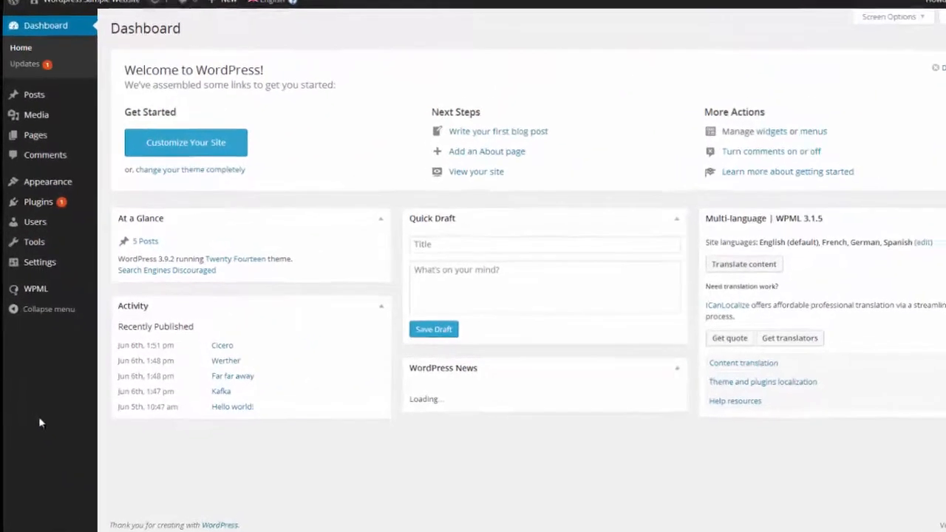
scroll("down", 3)
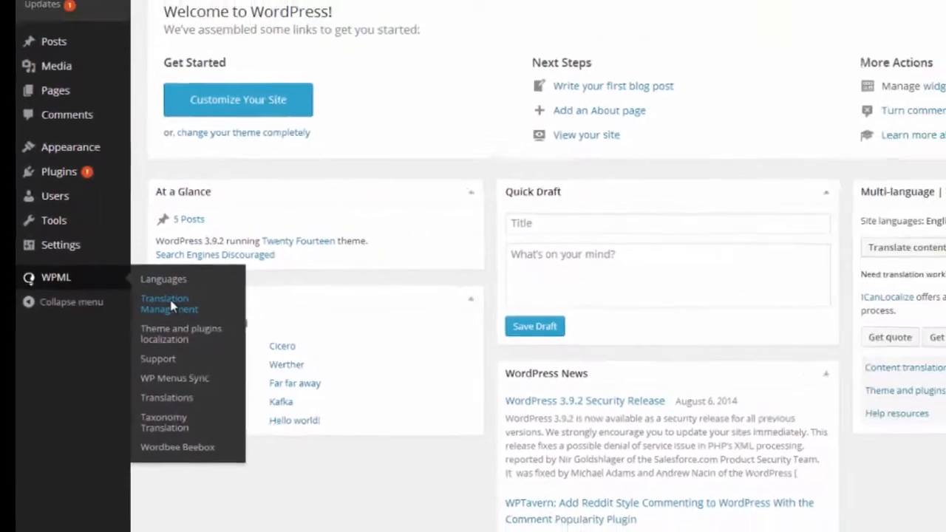
left_click(168, 303)
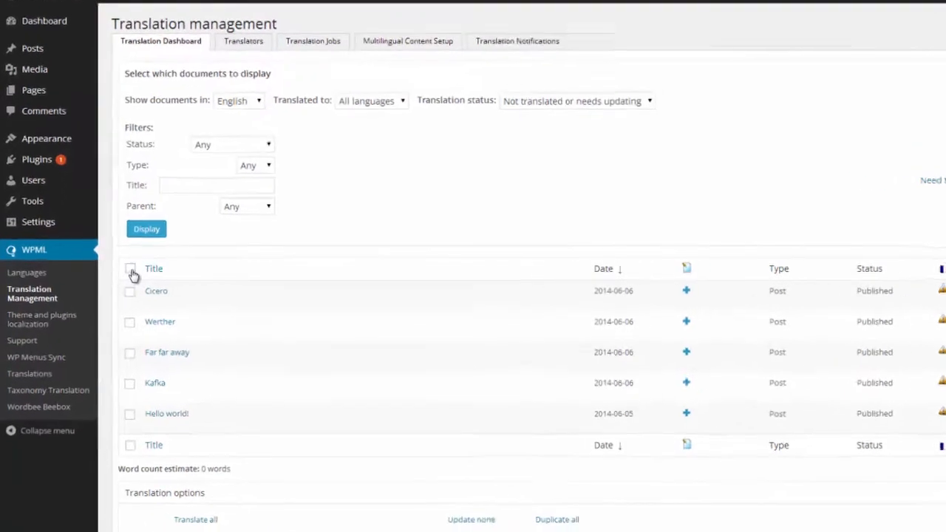
Step: Select all five posts, assign every language to Wordbee Beebox (Local), and send the documents
left_click(130, 269)
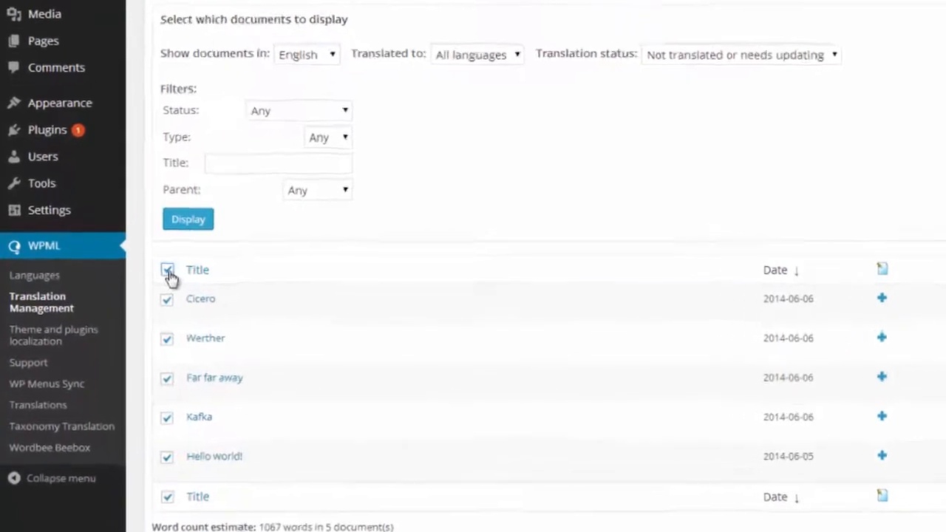
scroll("down", 3)
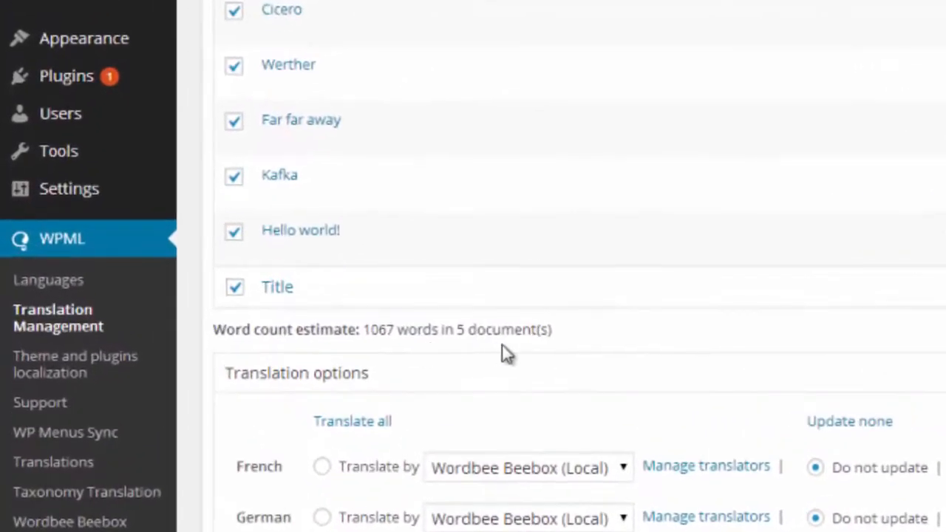
scroll("down", 3)
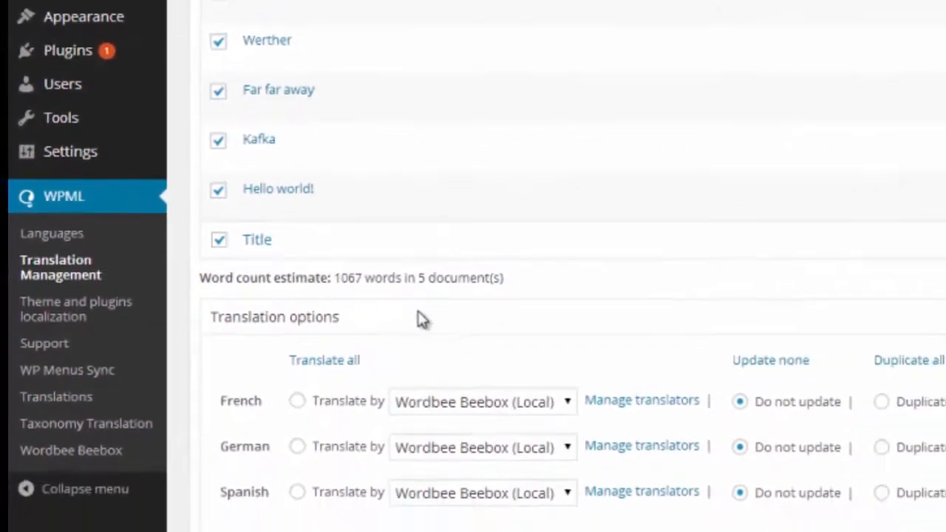
scroll("down", 3)
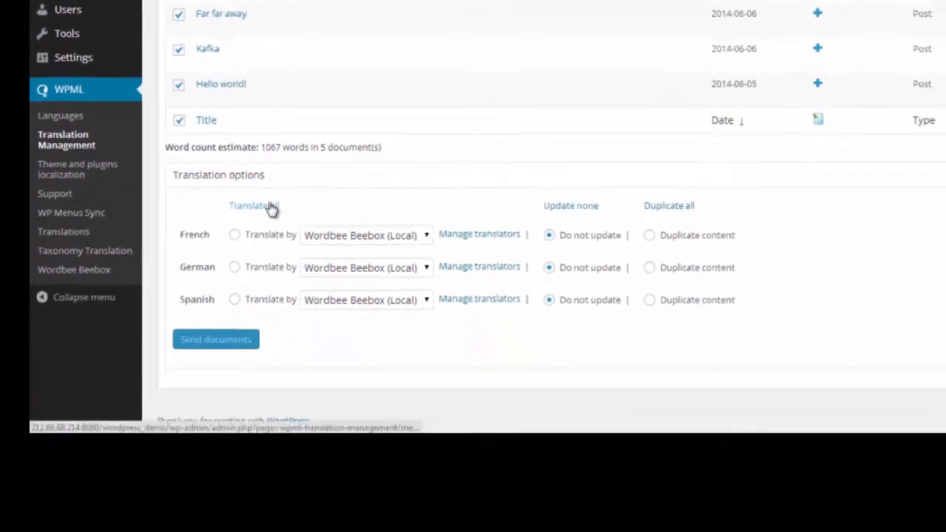
left_click(254, 205)
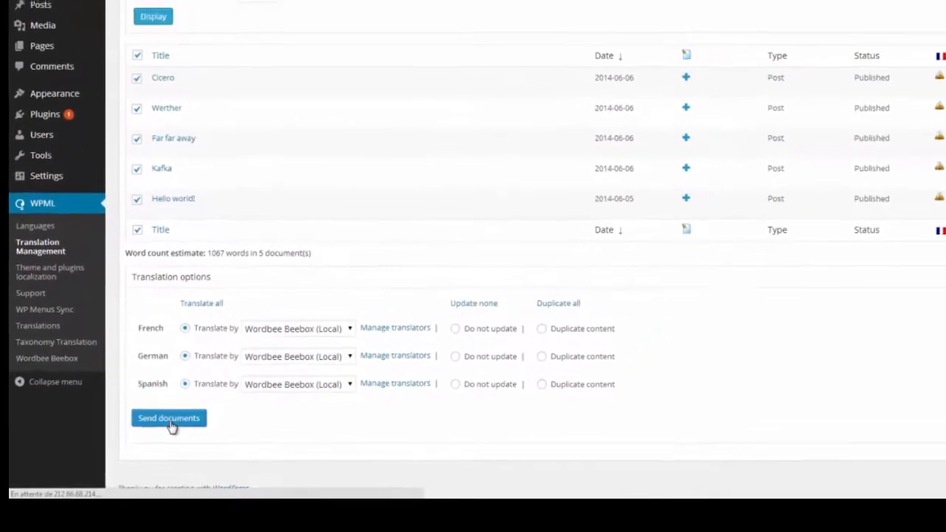
left_click(168, 417)
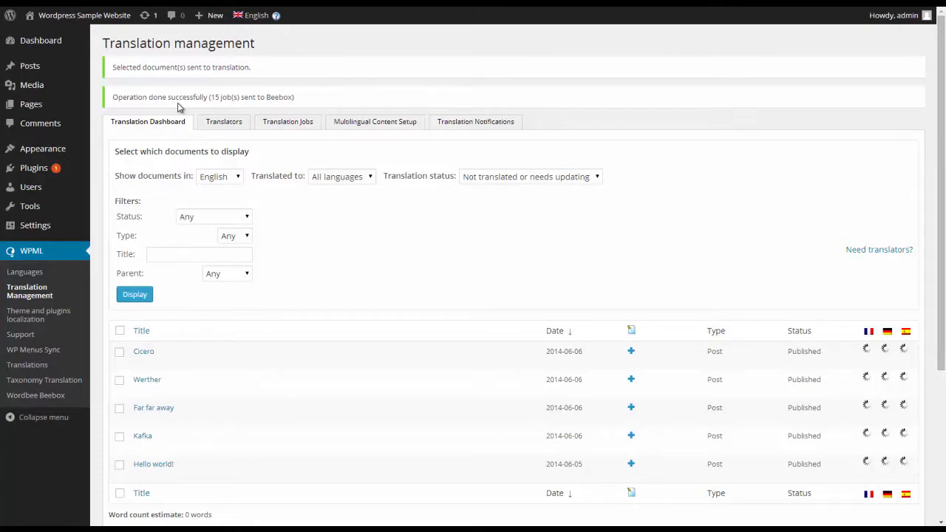
scroll("down", 3)
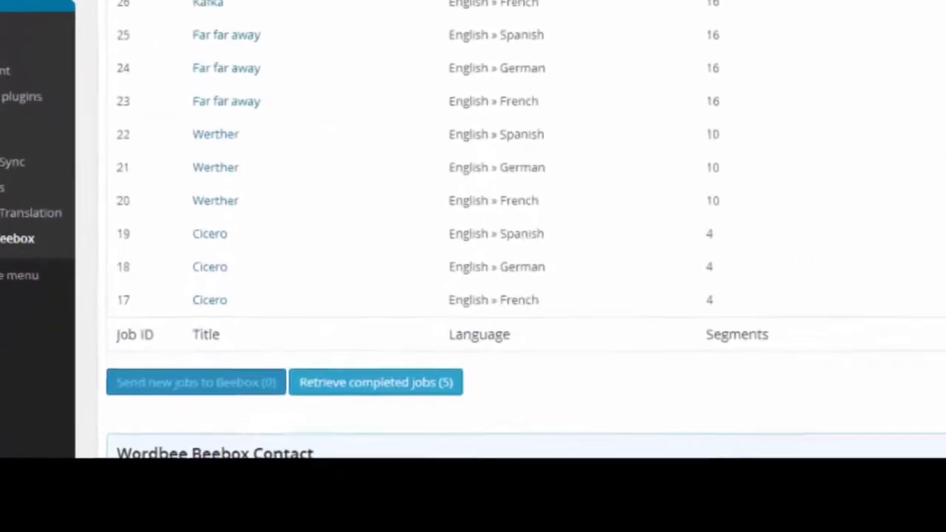
scroll("down", 3)
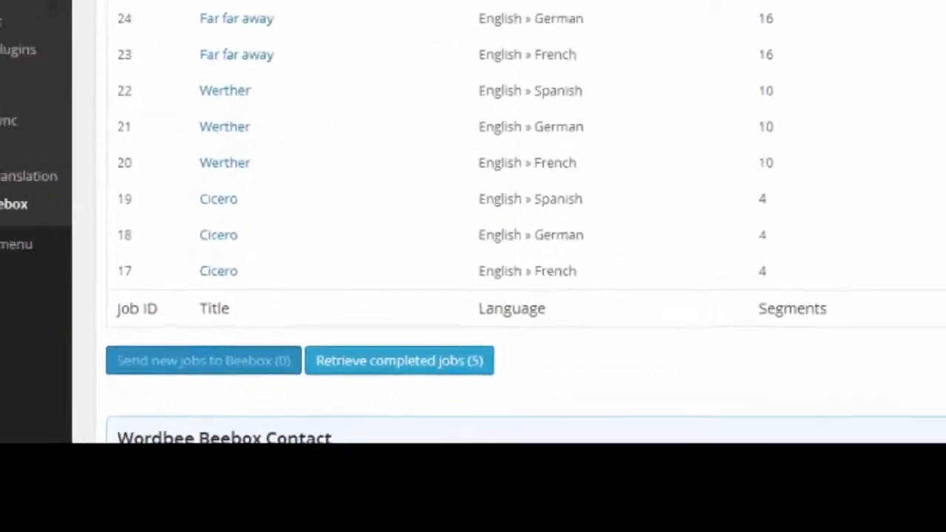
scroll("up", 3)
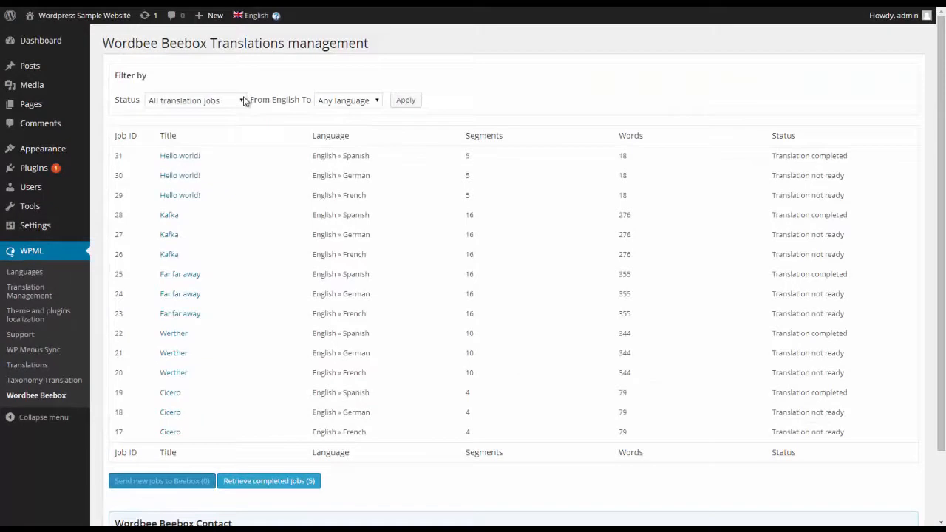
Step: Filter jobs to Translation completed, retrieve the 5 completed jobs, then visit the public site
left_click(195, 101)
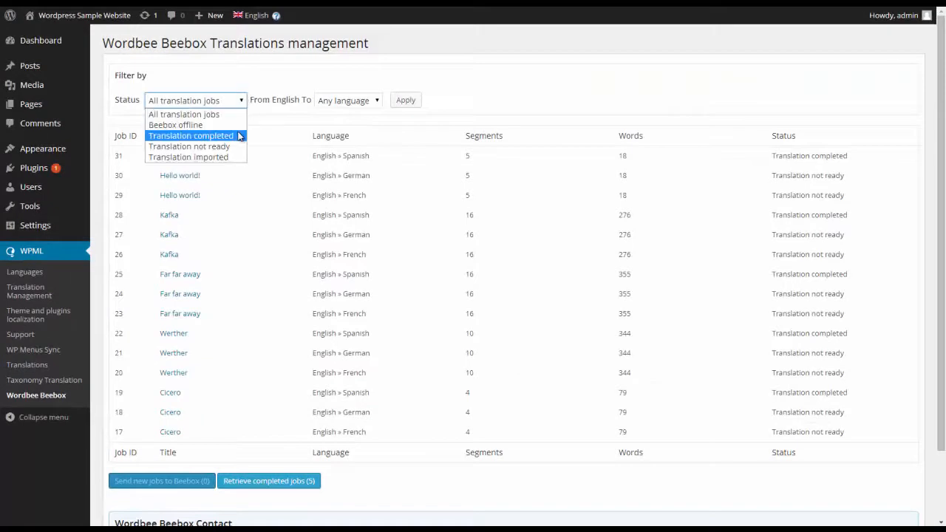
left_click(190, 136)
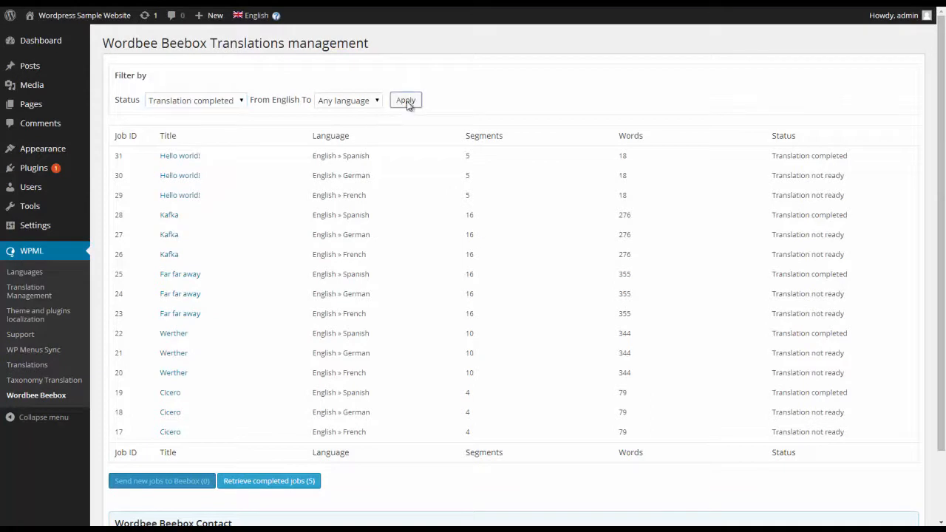
left_click(405, 101)
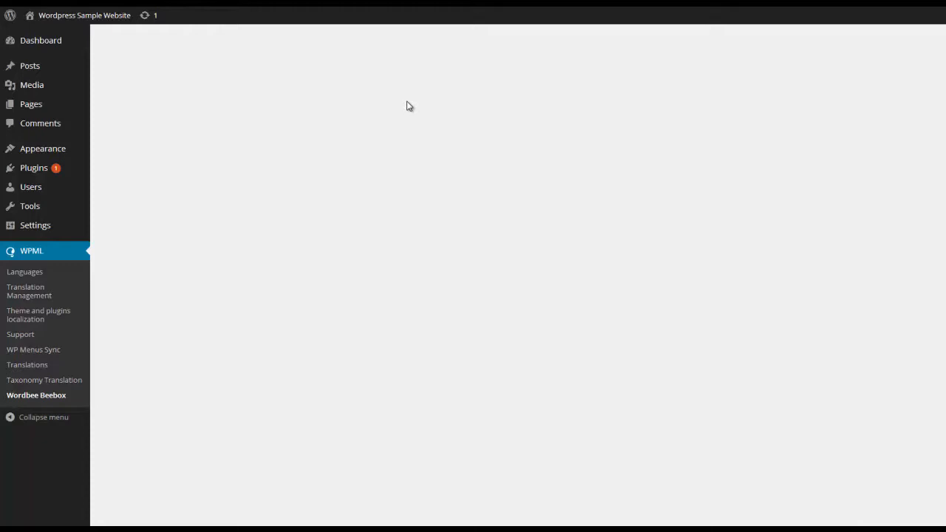
left_click(35, 395)
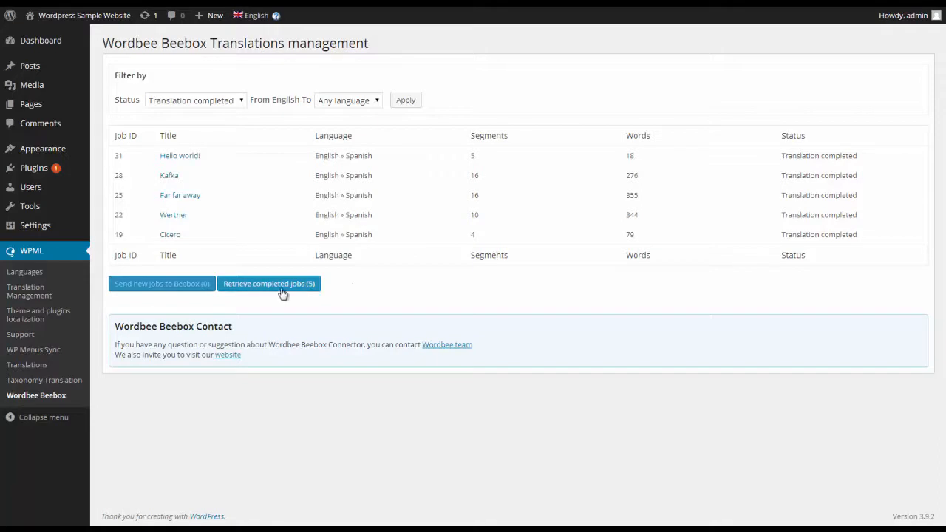
left_click(269, 284)
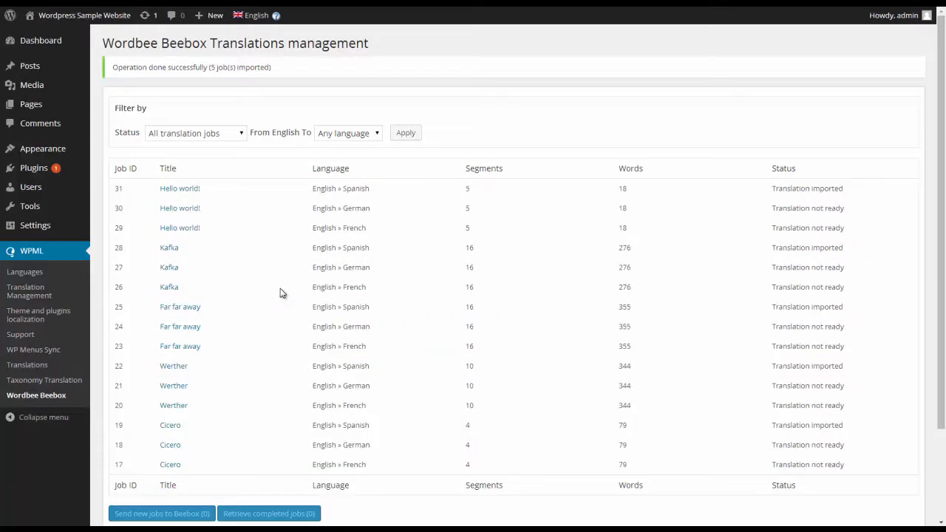
mouse_move(272, 210)
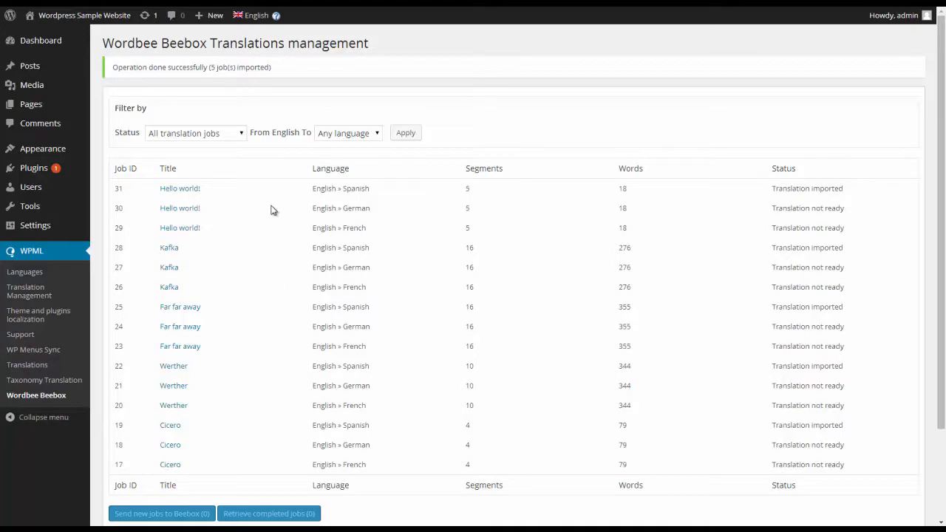
mouse_move(227, 80)
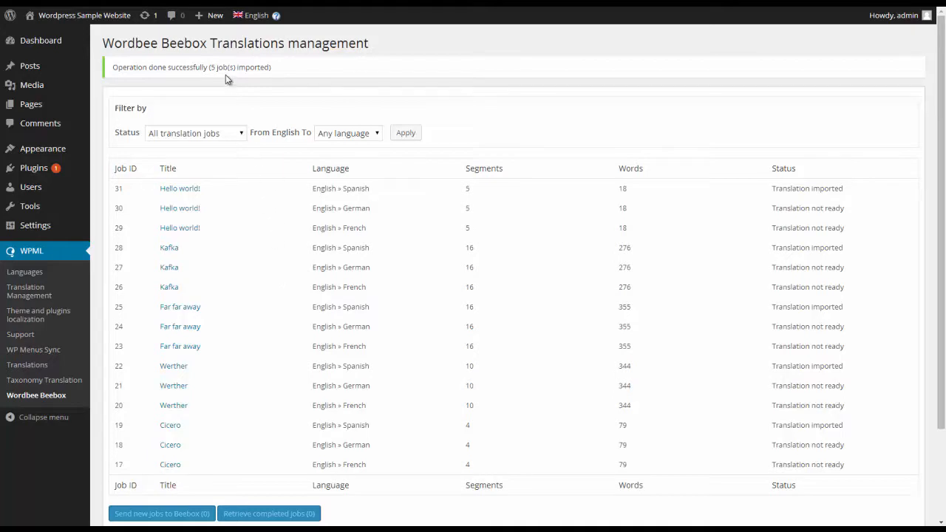
mouse_move(85, 15)
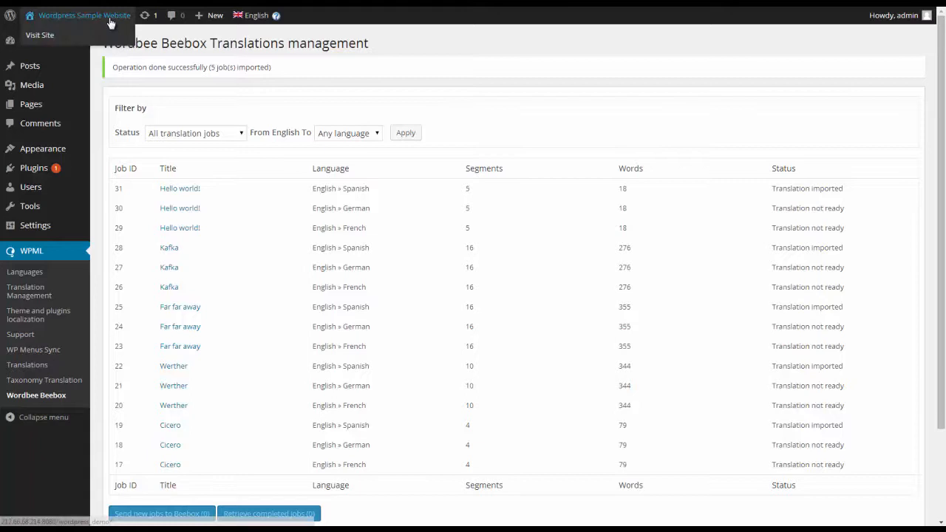
left_click(40, 36)
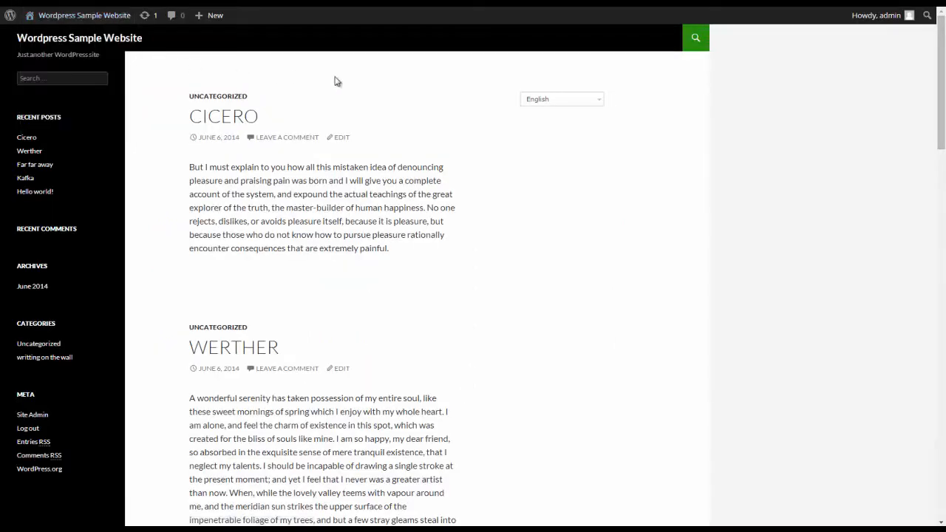
Step: Switch the site to Español and scroll through the translated posts such as Werther and Muy lejos
left_click(561, 97)
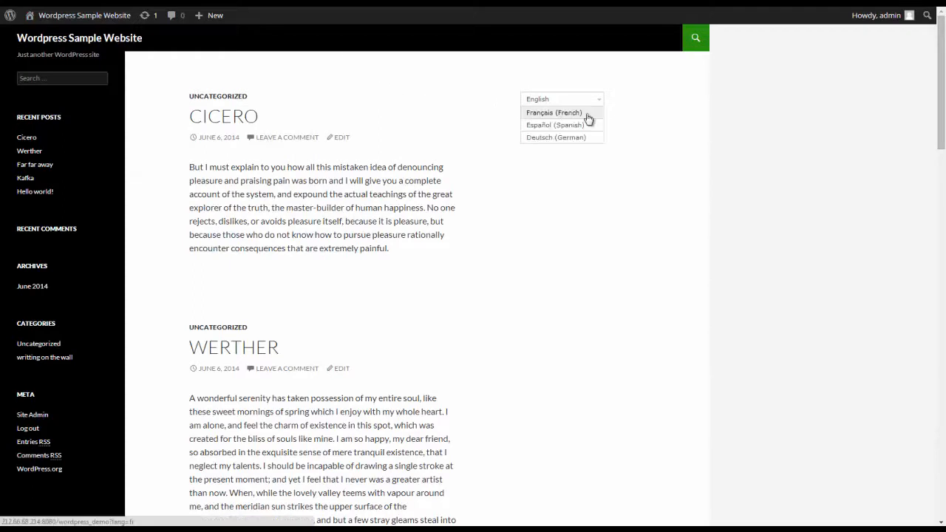
mouse_move(561, 124)
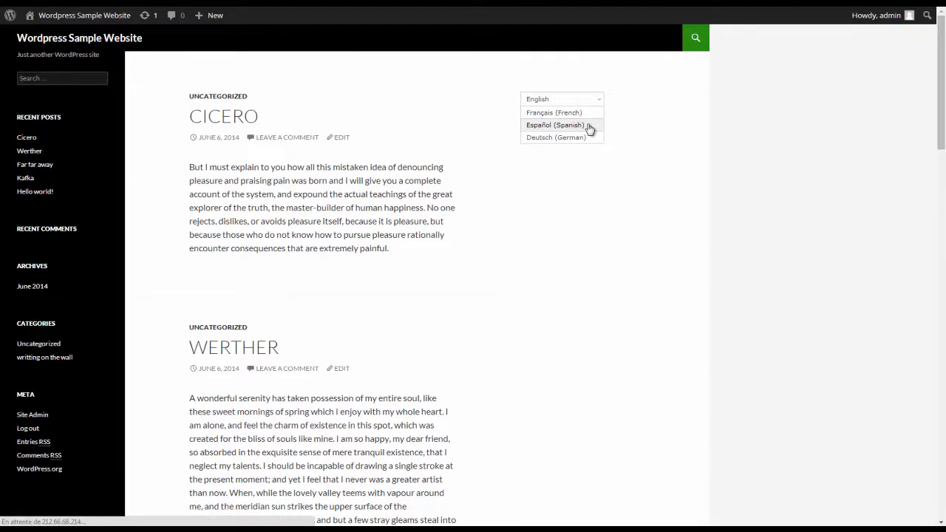
left_click(556, 124)
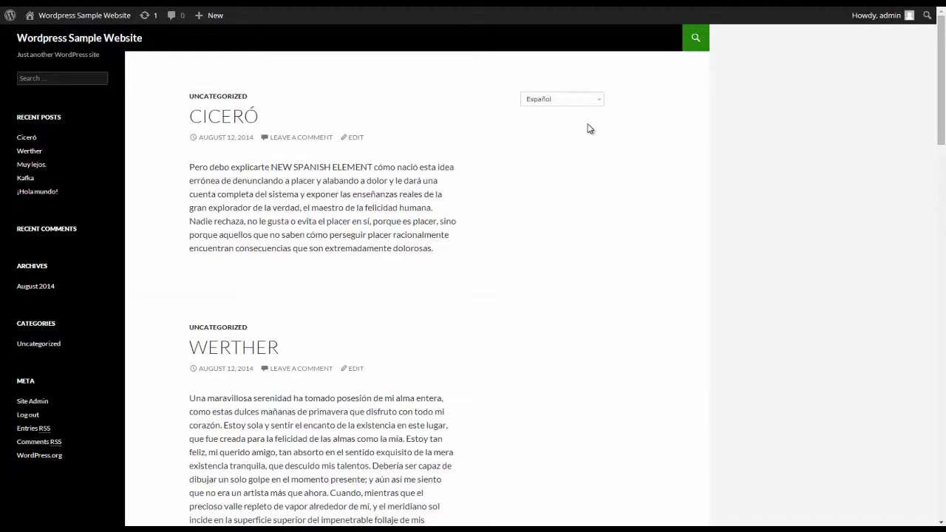
scroll("down", 3)
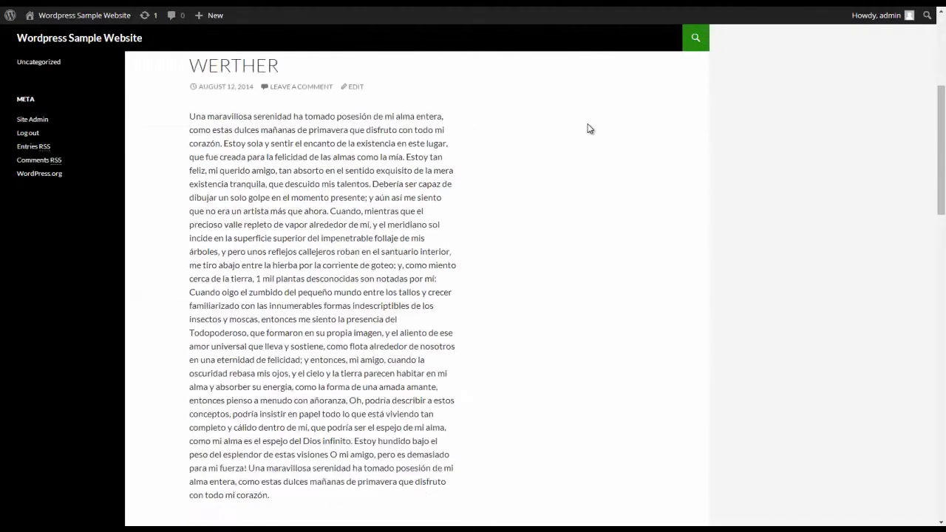
scroll("down", 3)
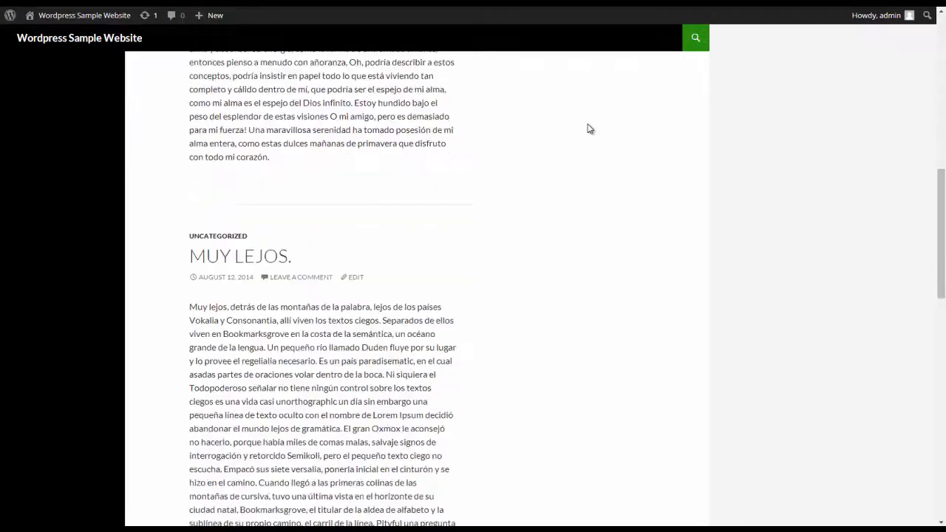
scroll("down", 3)
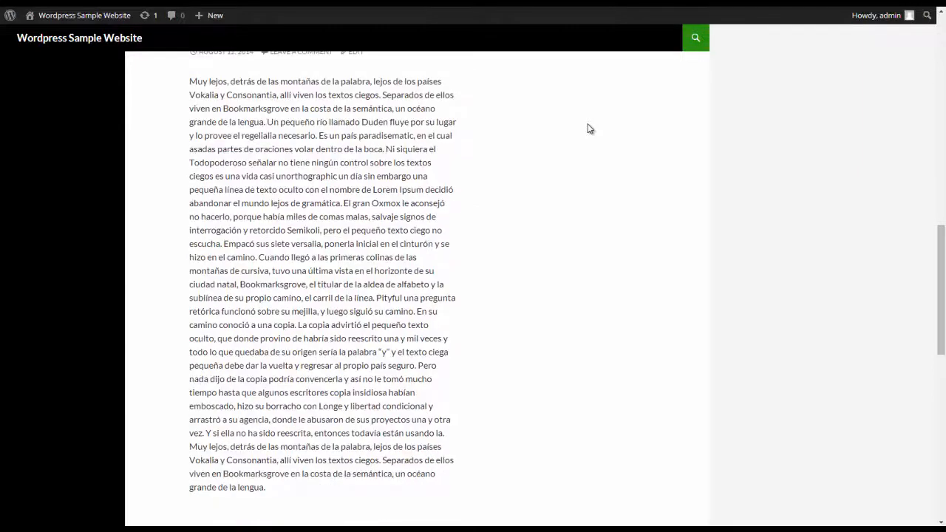
scroll("up", 3)
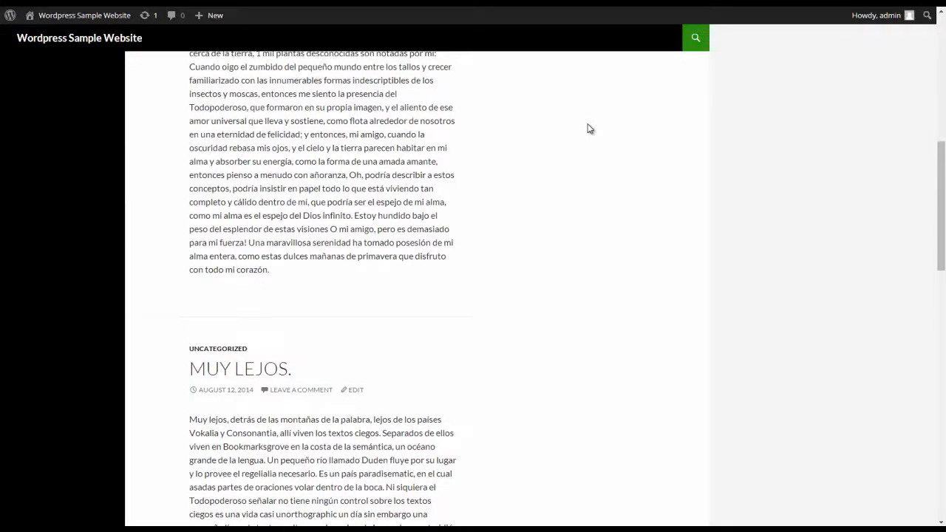